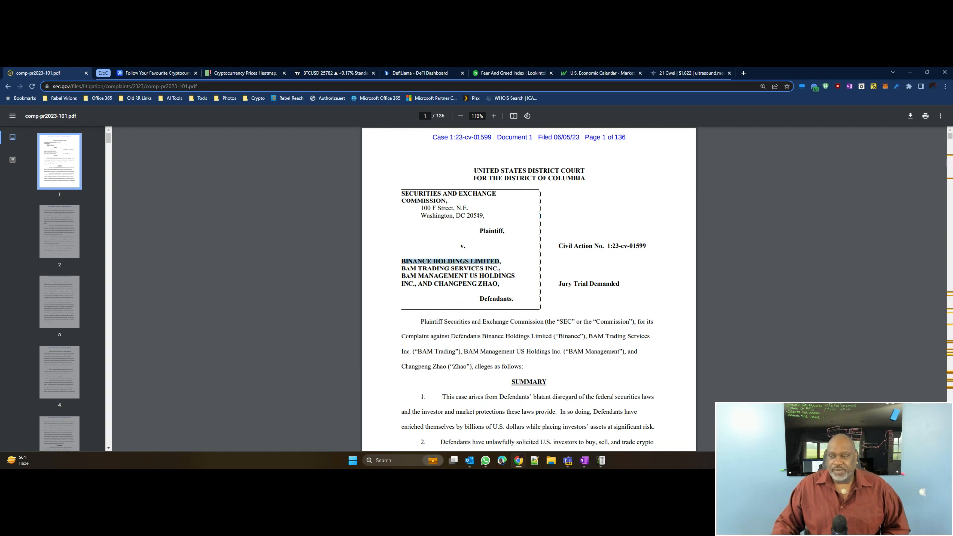
- Drag the PDF scrollbar from the title page down to page 85 of 136
drag(401, 268, 514, 276)
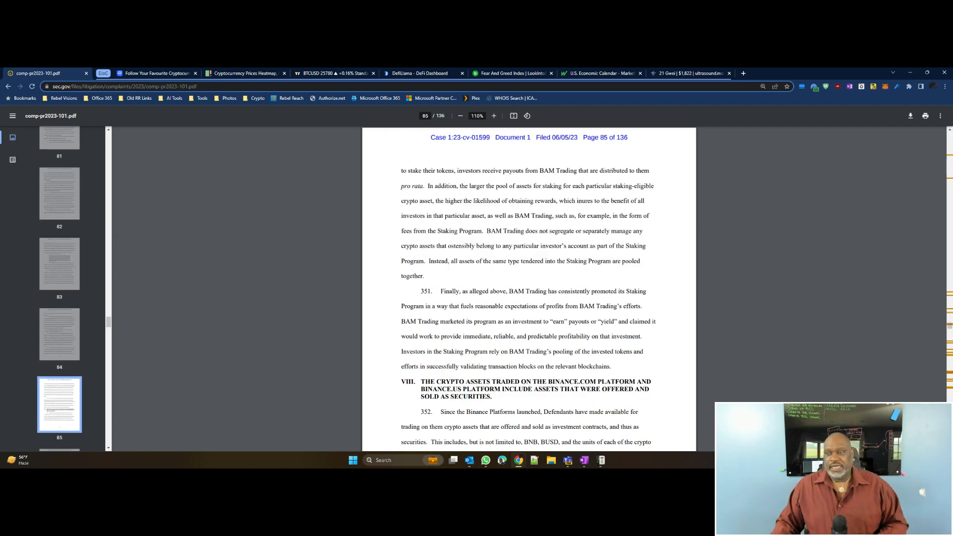
- Scroll page 85 down to Section VIII and paragraph 352 on crypto asset securities
scroll(down, 3)
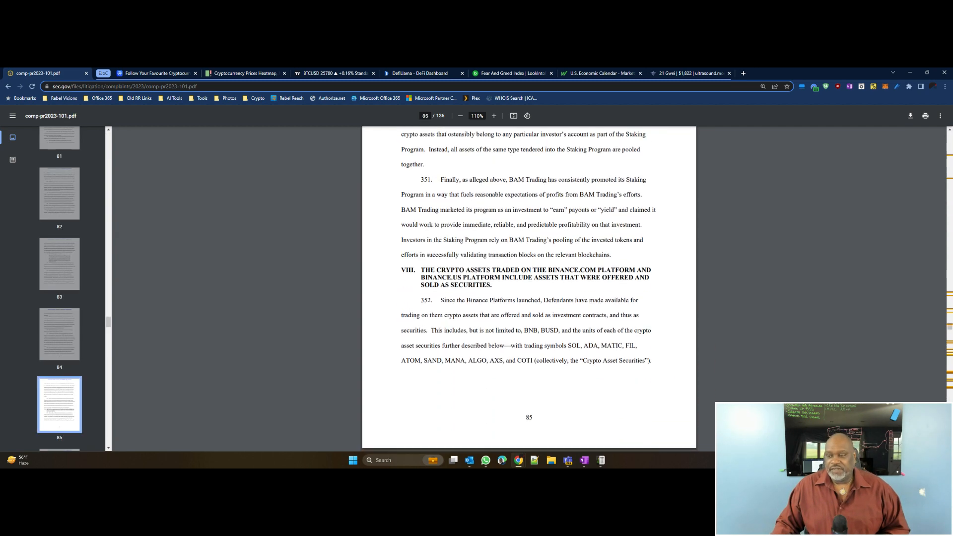
scroll(down, 3)
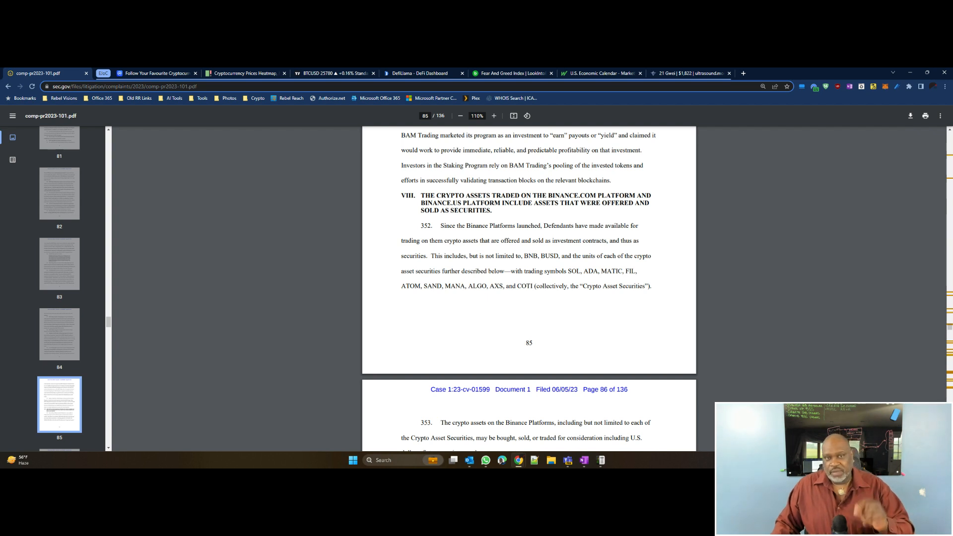
mouse_move(328, 73)
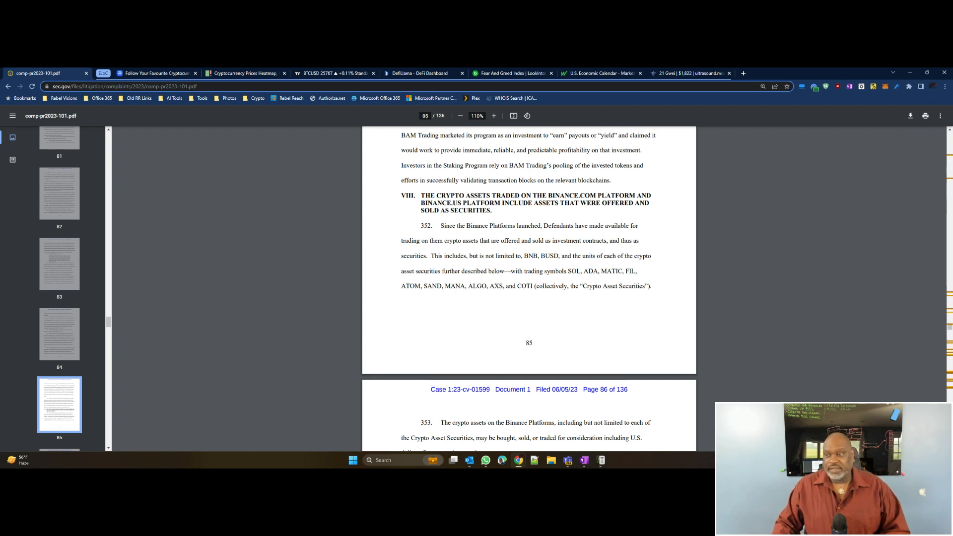
- Select the symbols 'SOL, ADA, MATIC, FIL, ATOM, SAND, MANA, ALGO, AXS, and COTI'
drag(569, 271, 532, 287)
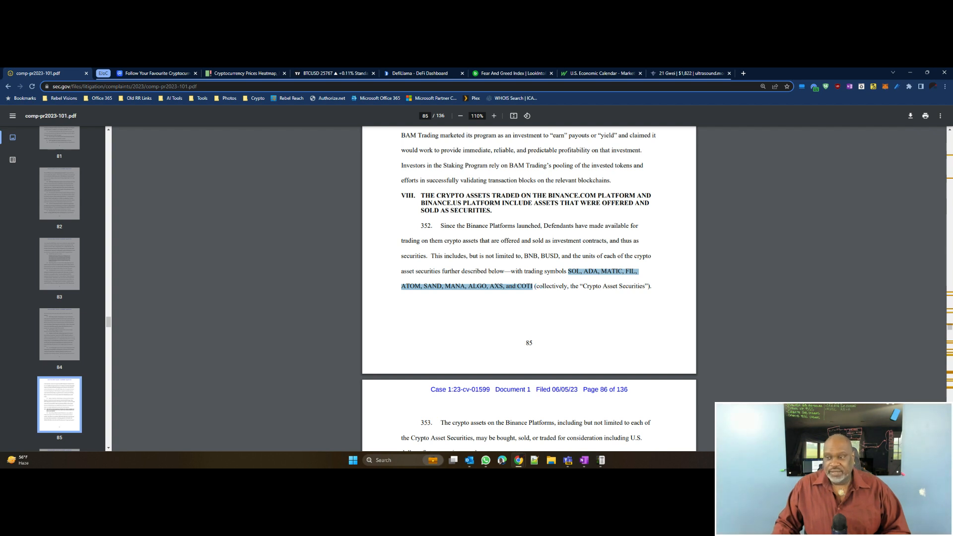
drag(534, 286, 646, 286)
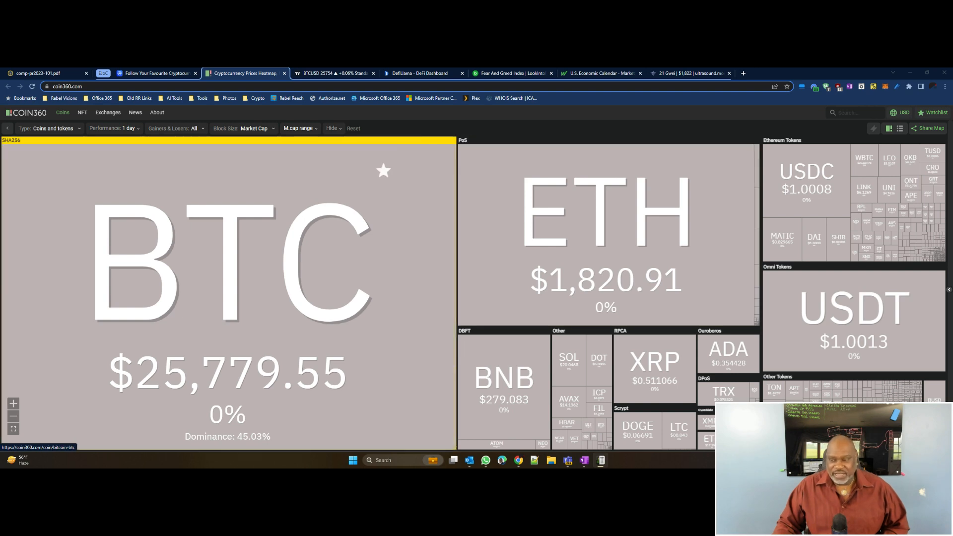
- Switch to the 'Follow Your Favourite Cryptocurrencies' CoinMarketCap watchlist tab
click(155, 73)
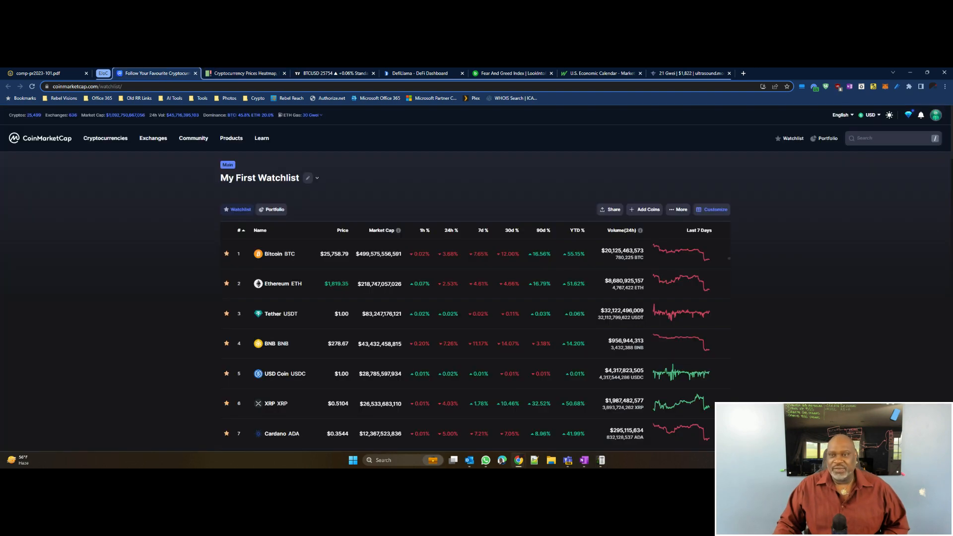
click(243, 73)
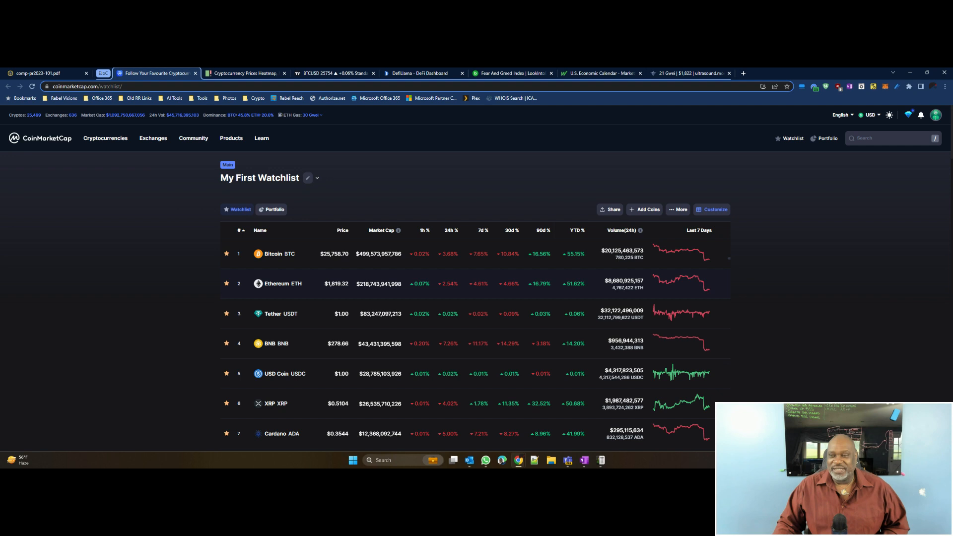
scroll(down, 3)
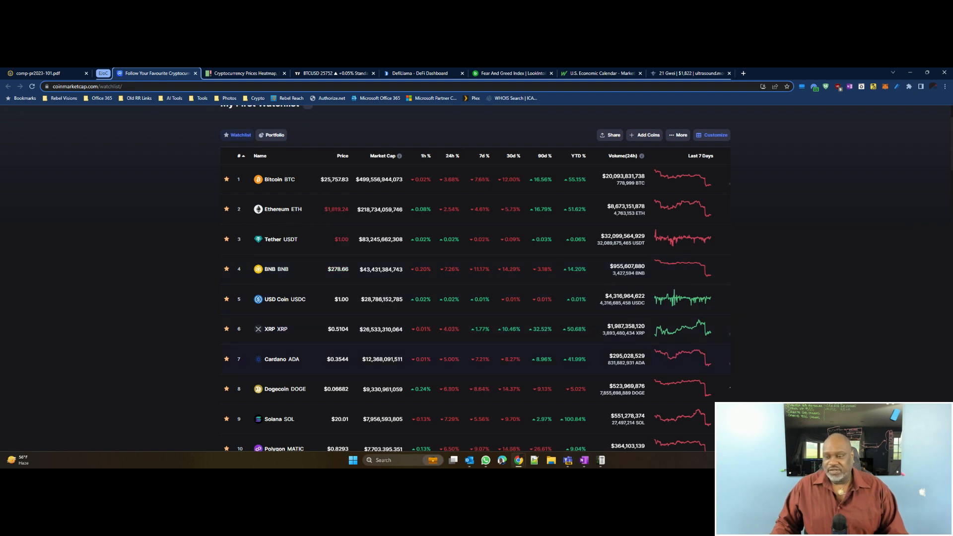
scroll(down, 3)
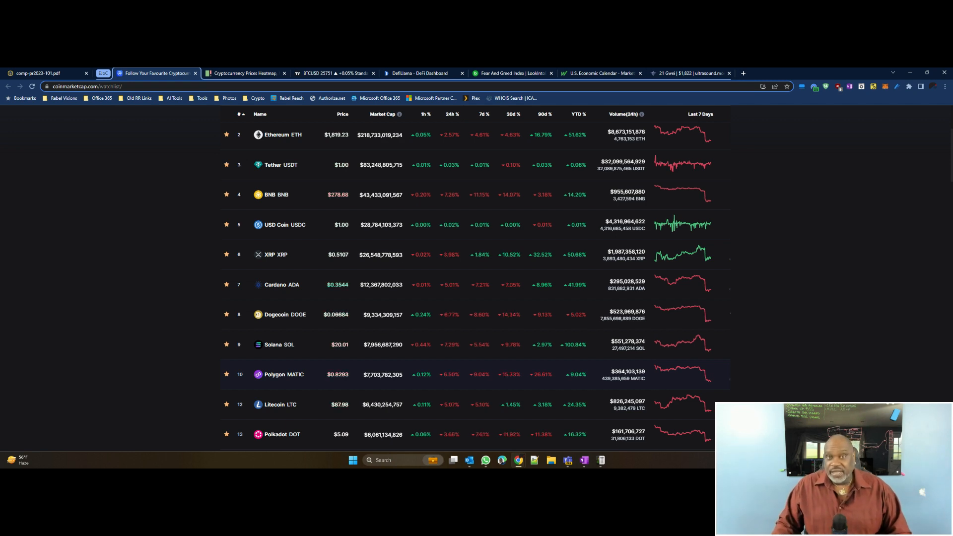
mouse_move(276, 254)
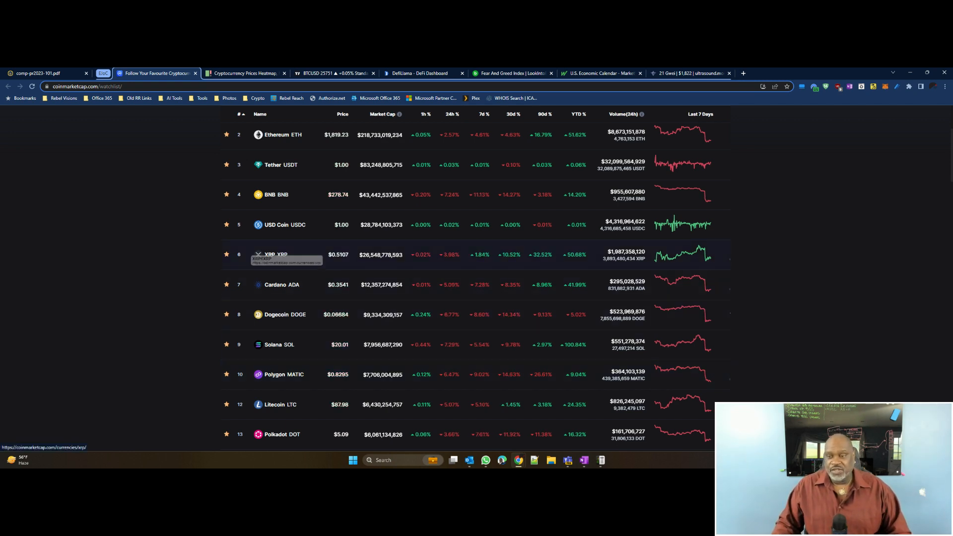